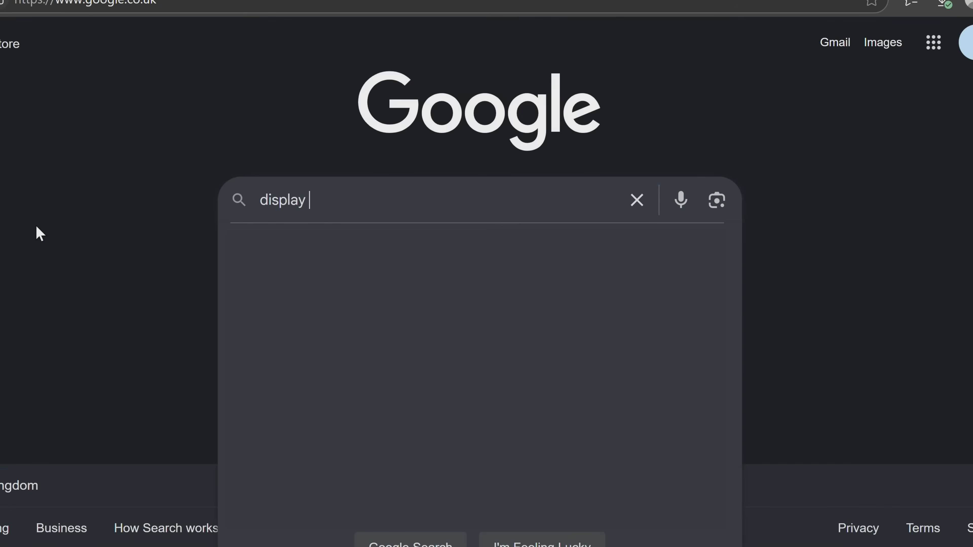
# Step: Search Google for 'display driver uninstaller' and reach the Wagnardsoft DDU V18.1.1.1 release post
pyautogui.press('Return')
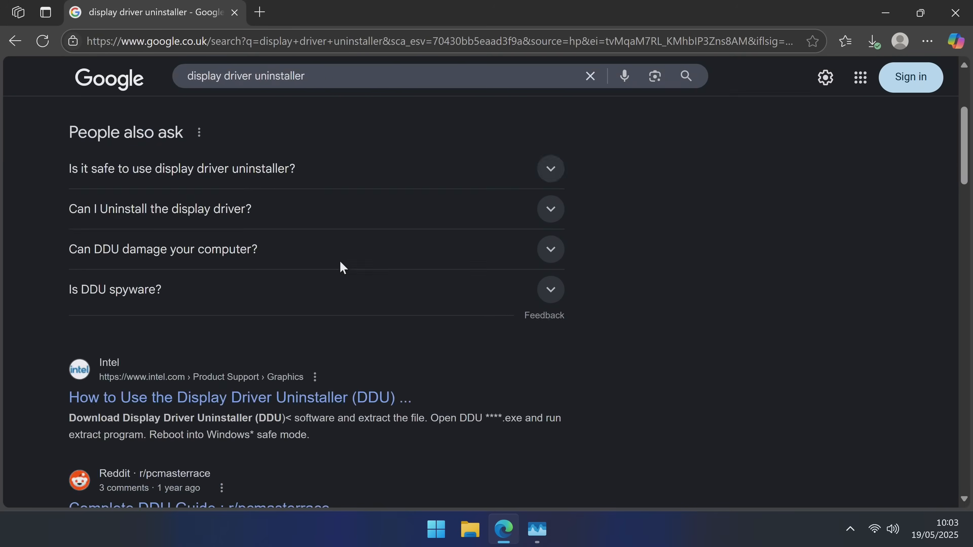
pyautogui.scroll(-3)
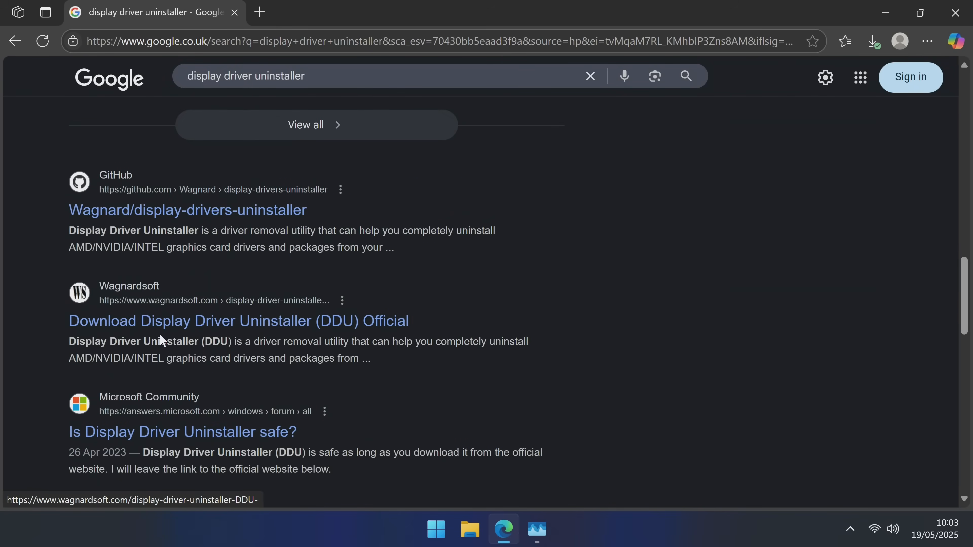
pyautogui.moveTo(200, 327)
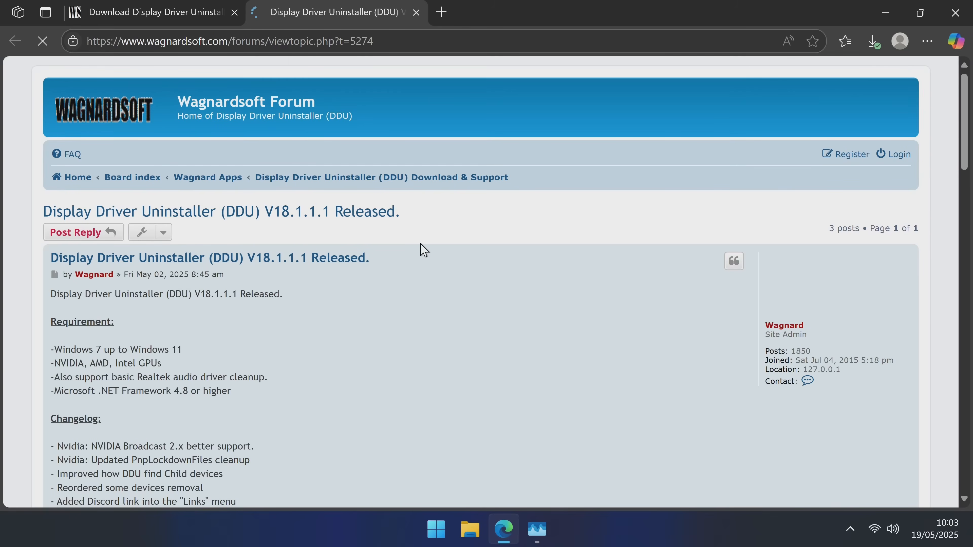
pyautogui.scroll(-3)
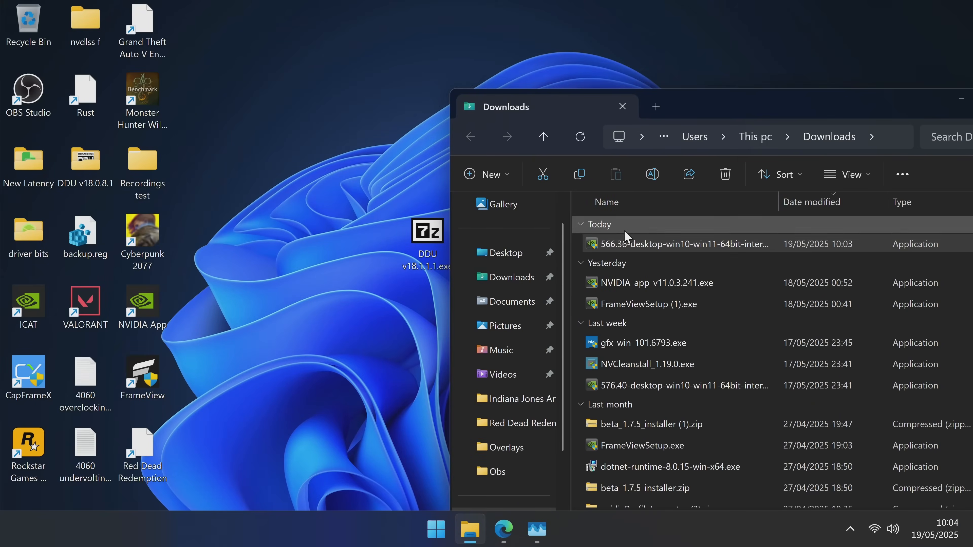
# Step: Close the Downloads folder and extract the DDU v18.1.1.1 archive on the desktop
pyautogui.click(621, 106)
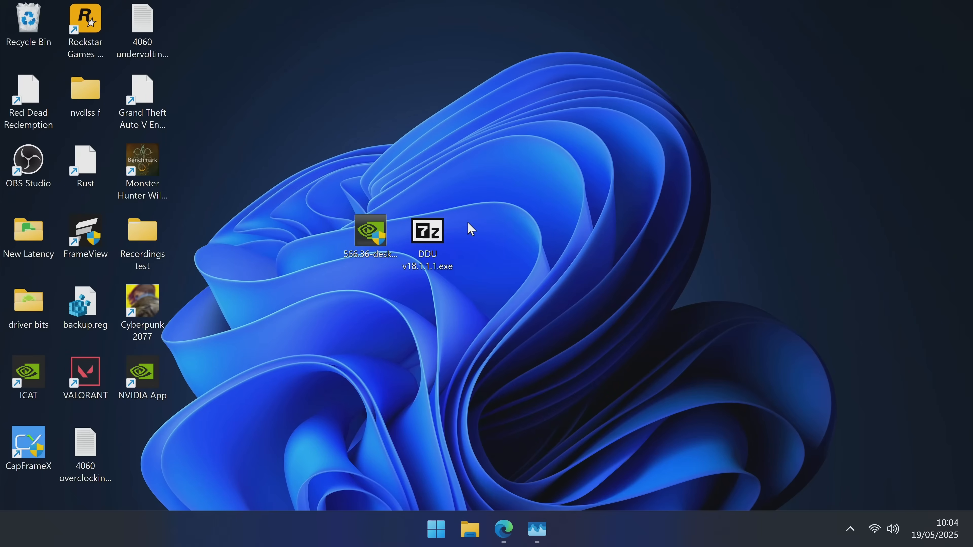
pyautogui.doubleClick(427, 230)
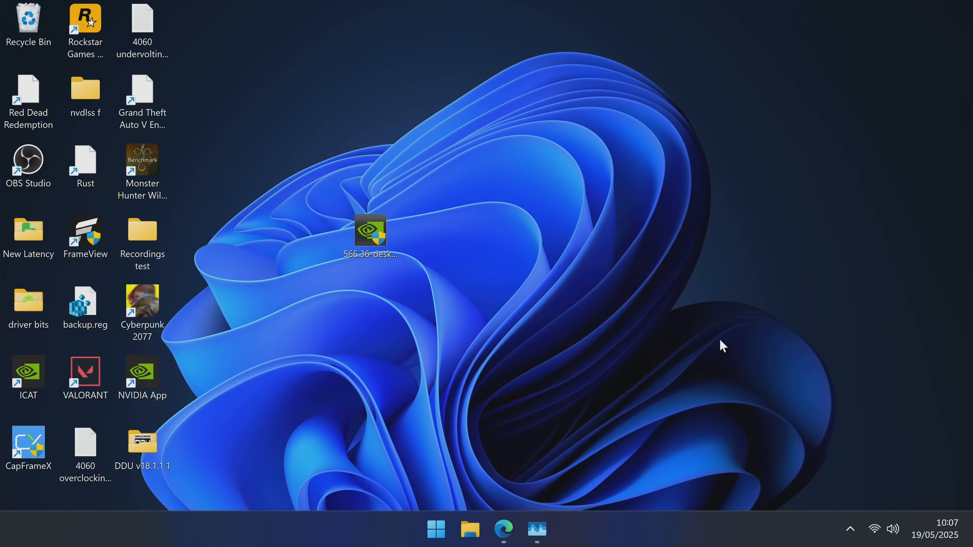
# Step: Disable the network adapters from Advanced network settings so the PC goes offline
pyautogui.rightClick(874, 529)
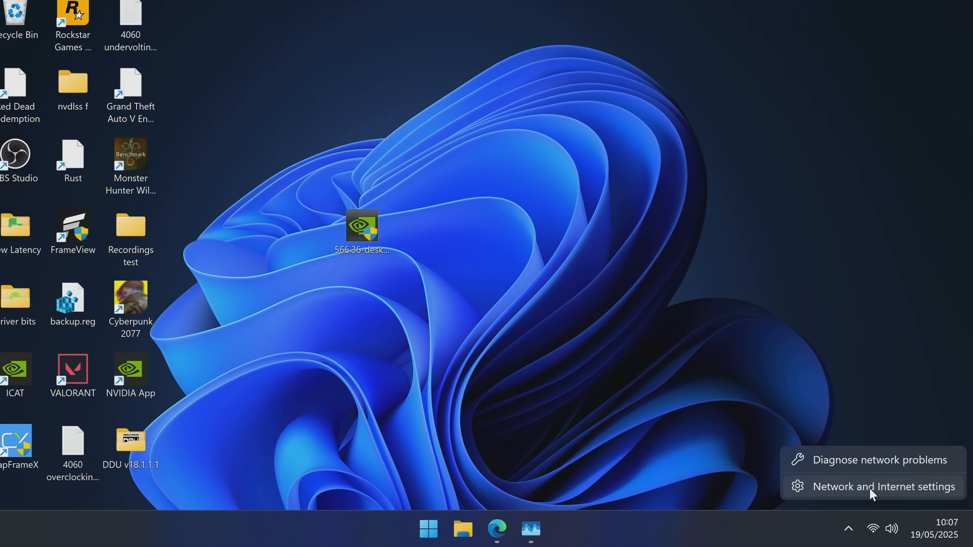
pyautogui.click(466, 279)
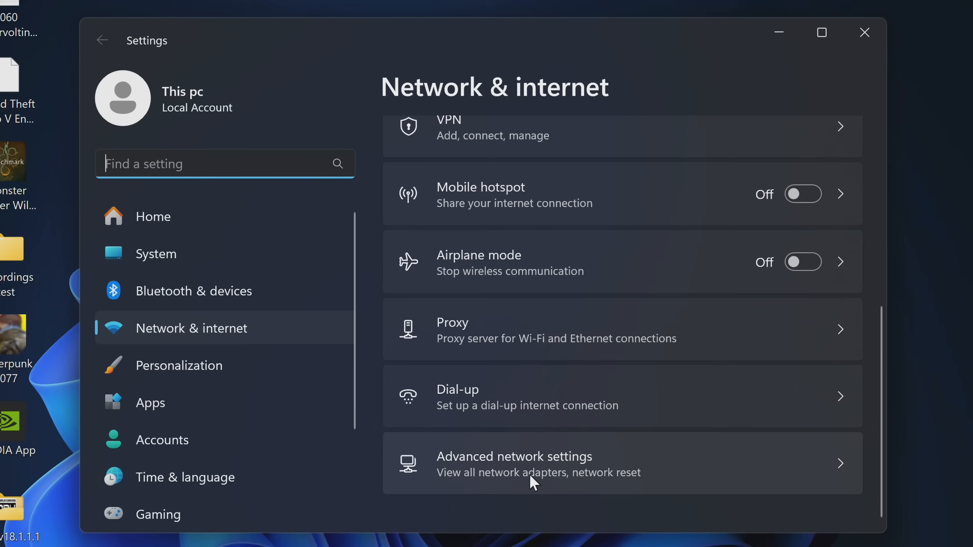
pyautogui.click(514, 463)
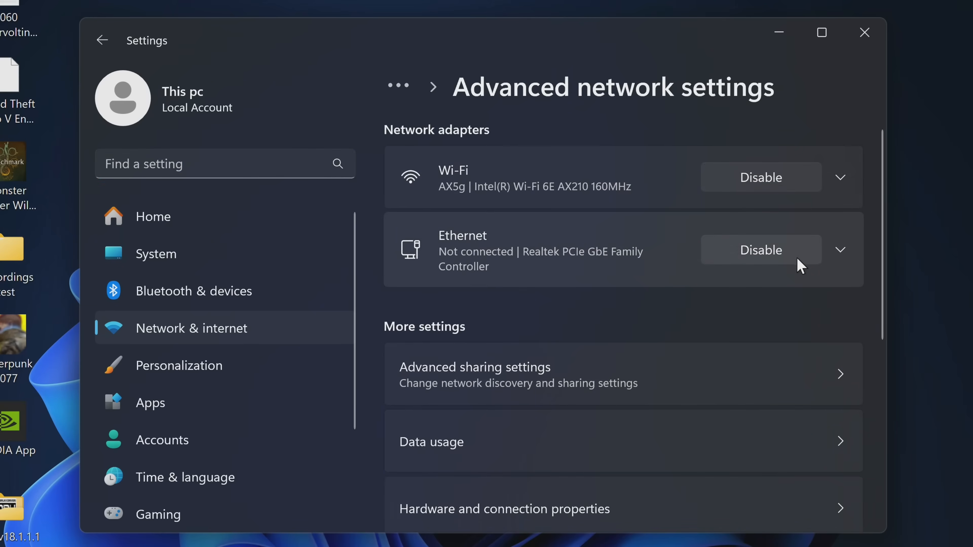
pyautogui.moveTo(739, 254)
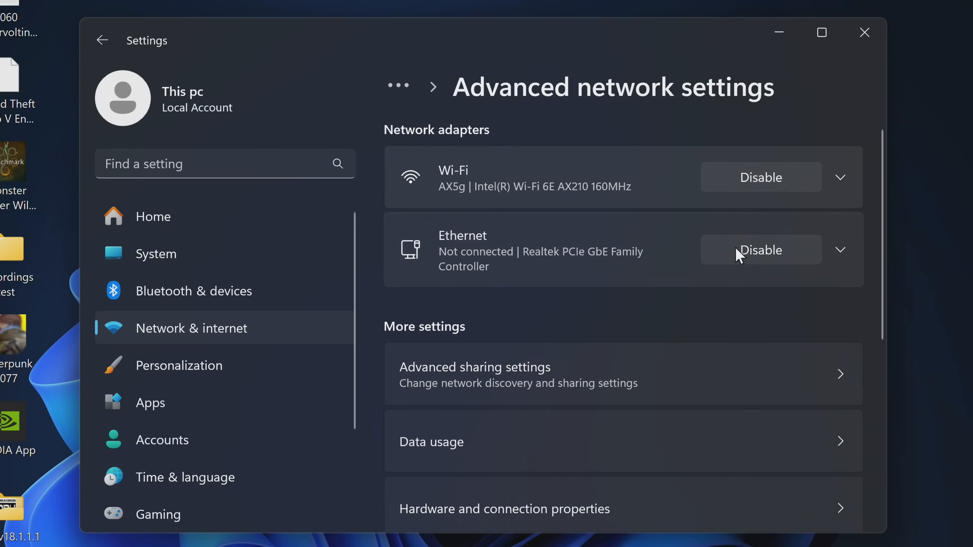
pyautogui.click(864, 32)
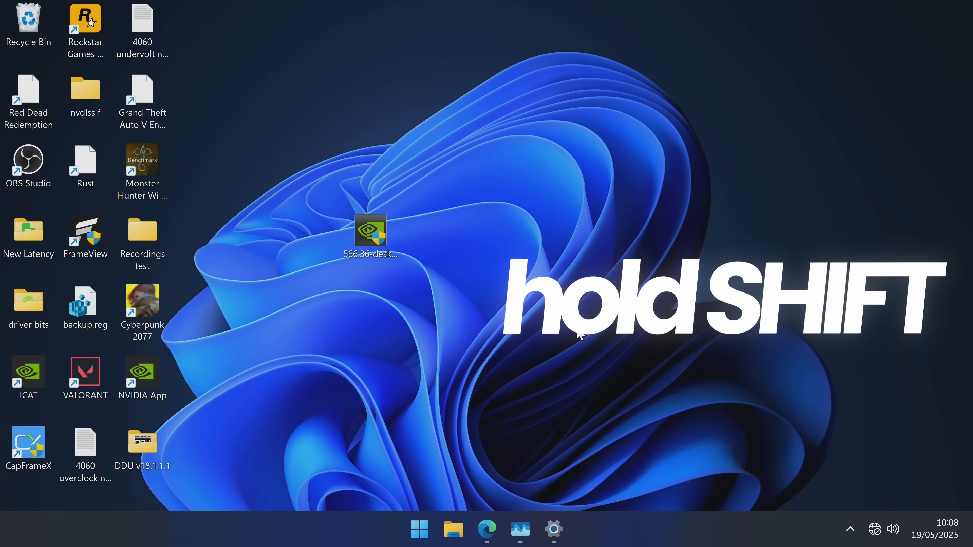
pyautogui.moveTo(414, 408)
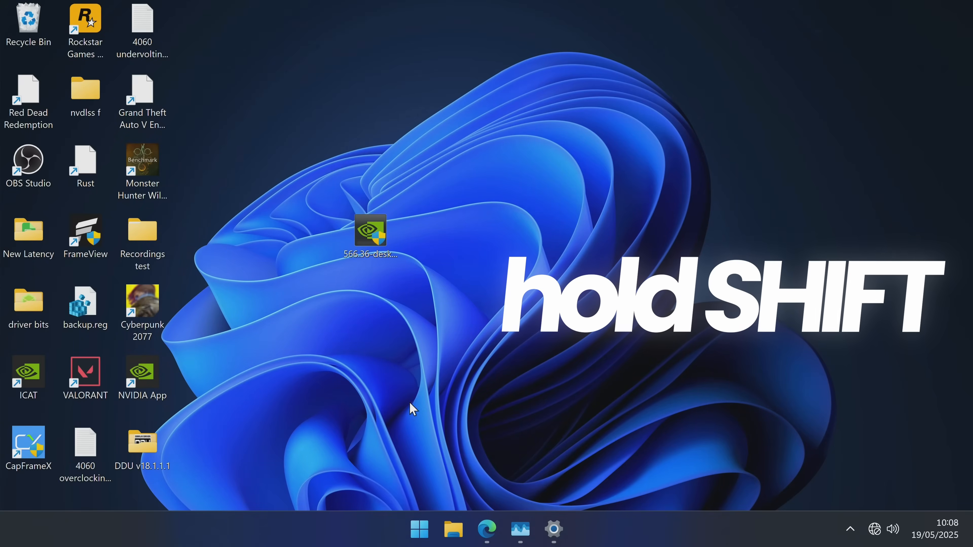
# Step: Restart into the Recovery Environment and boot Safe Mode via Startup Settings option 4
pyautogui.click(420, 529)
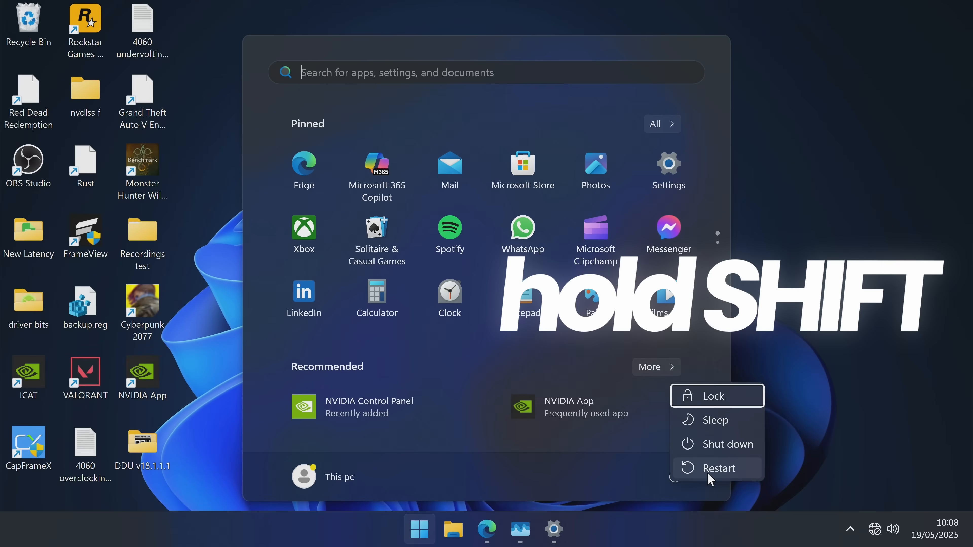
pyautogui.click(721, 468)
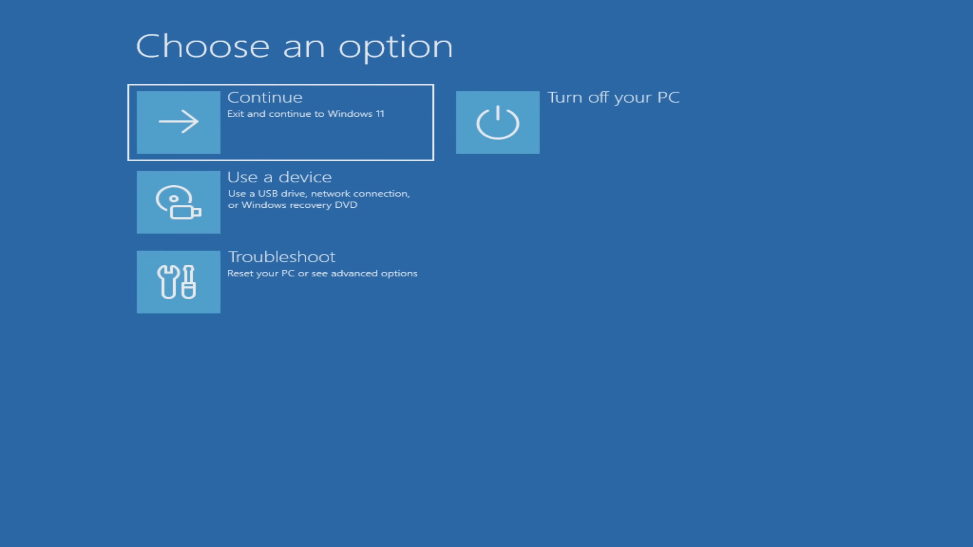
pyautogui.moveTo(332, 285)
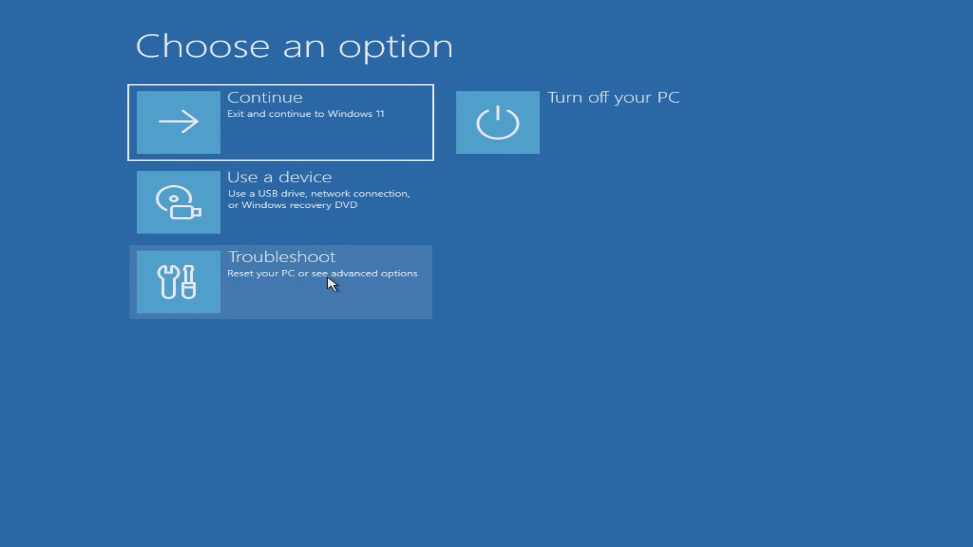
pyautogui.click(280, 282)
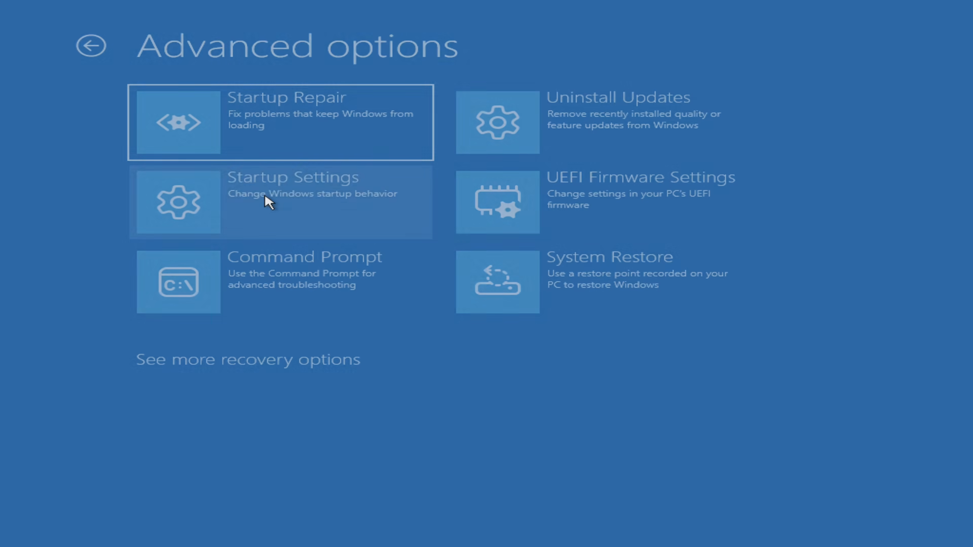
pyautogui.click(267, 201)
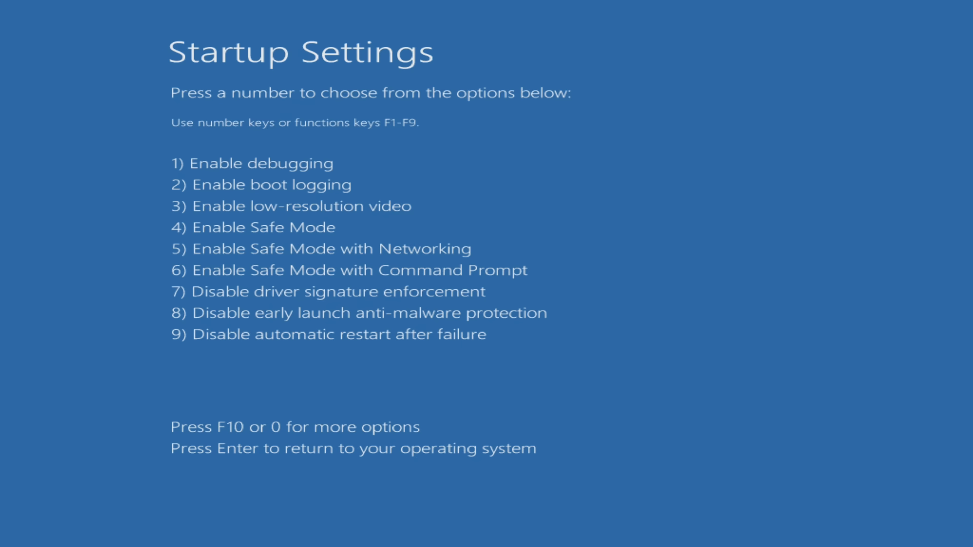
pyautogui.press('4')
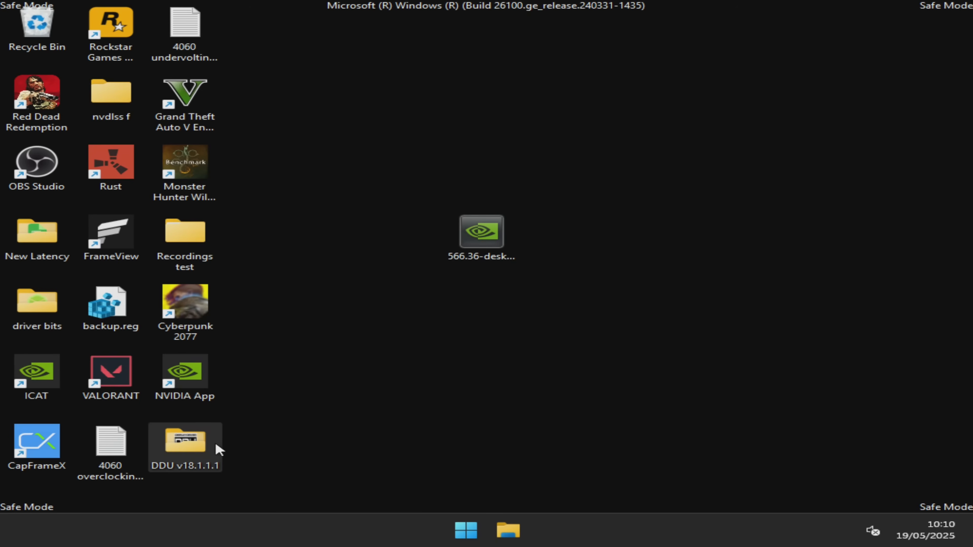
# Step: Launch Display Driver Uninstaller.exe from the DDU v18.1.1.1 folder and dismiss its Options window
pyautogui.doubleClick(184, 444)
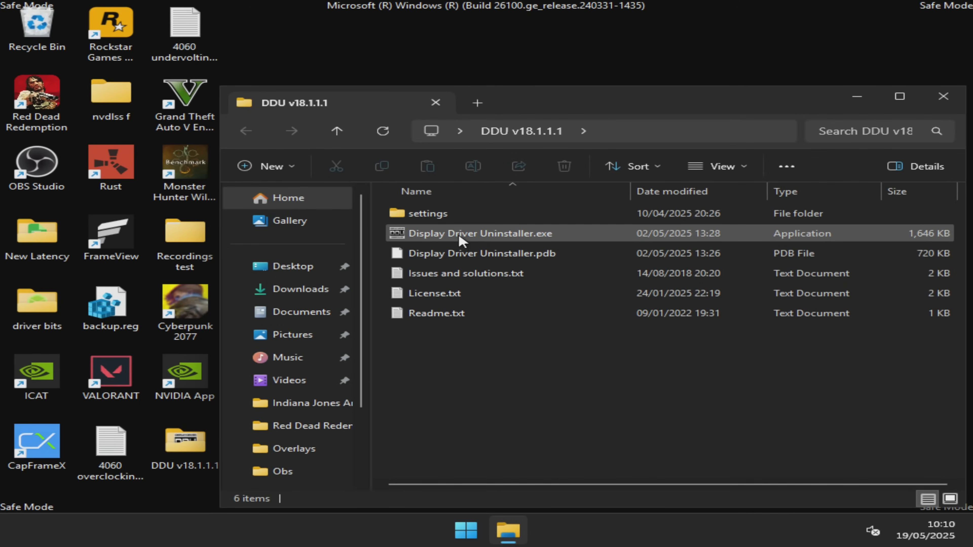
pyautogui.doubleClick(478, 233)
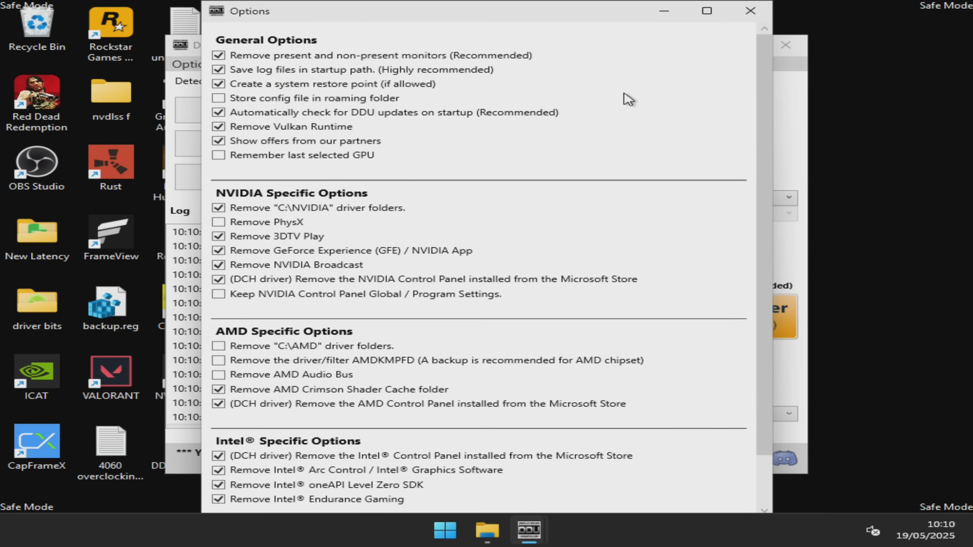
pyautogui.click(750, 10)
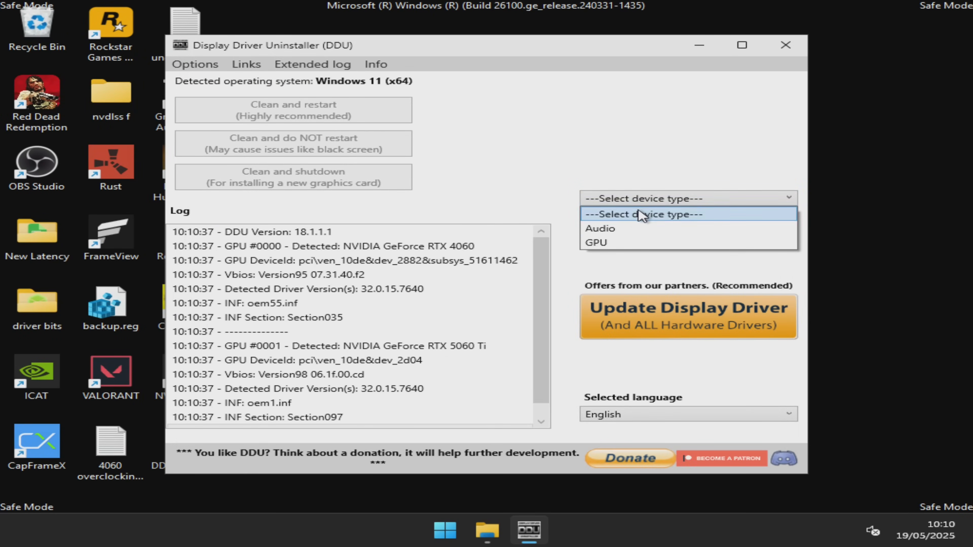
# Step: Select GPU and NVIDIA as the device, then run Clean and restart
pyautogui.click(599, 241)
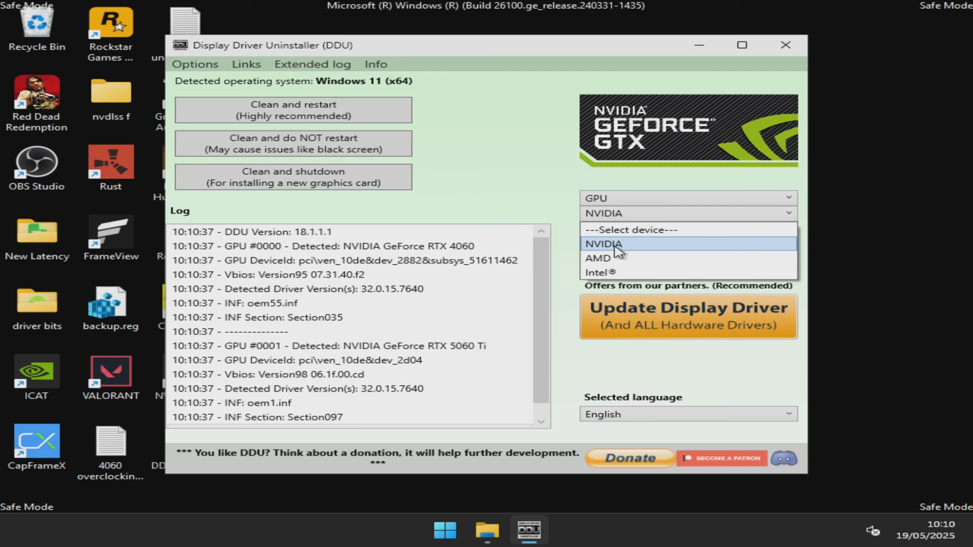
pyautogui.moveTo(621, 254)
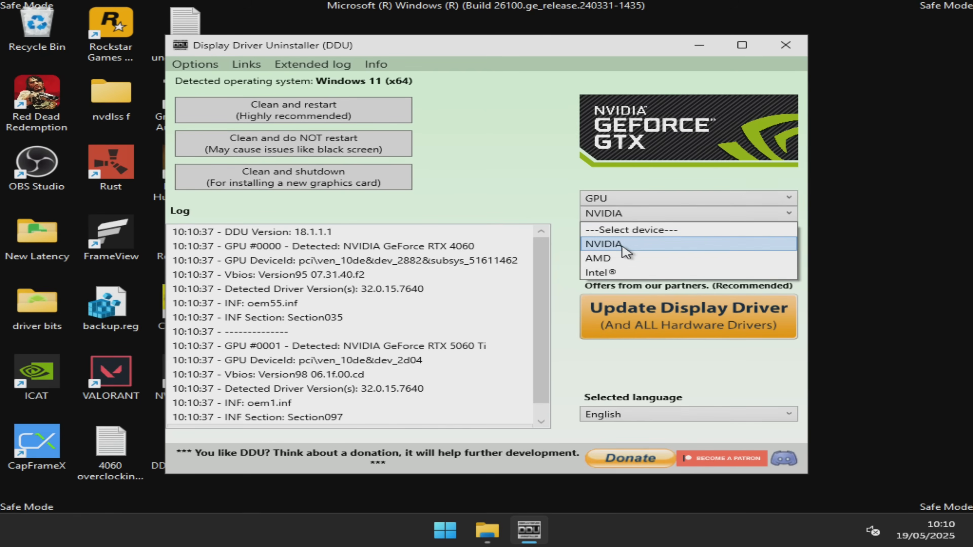
pyautogui.click(603, 243)
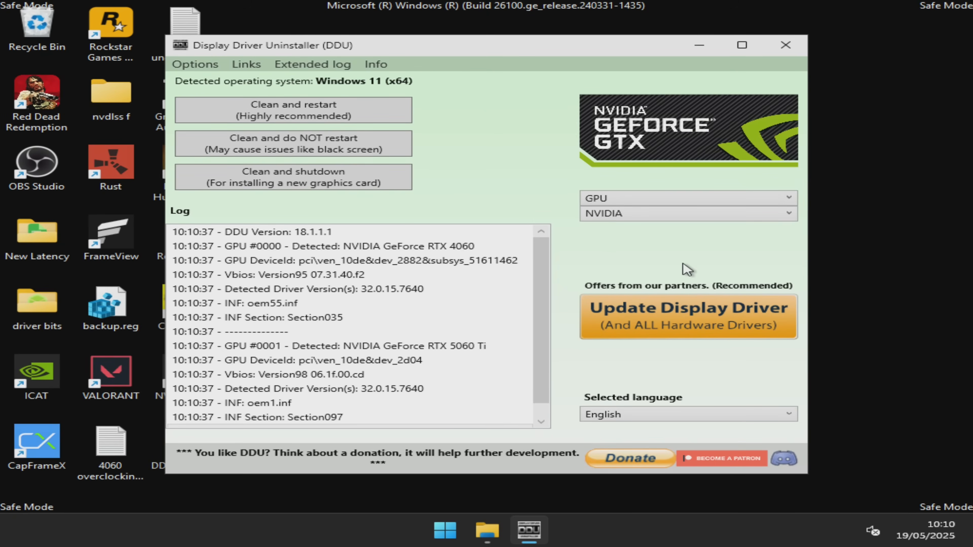
pyautogui.moveTo(293, 110)
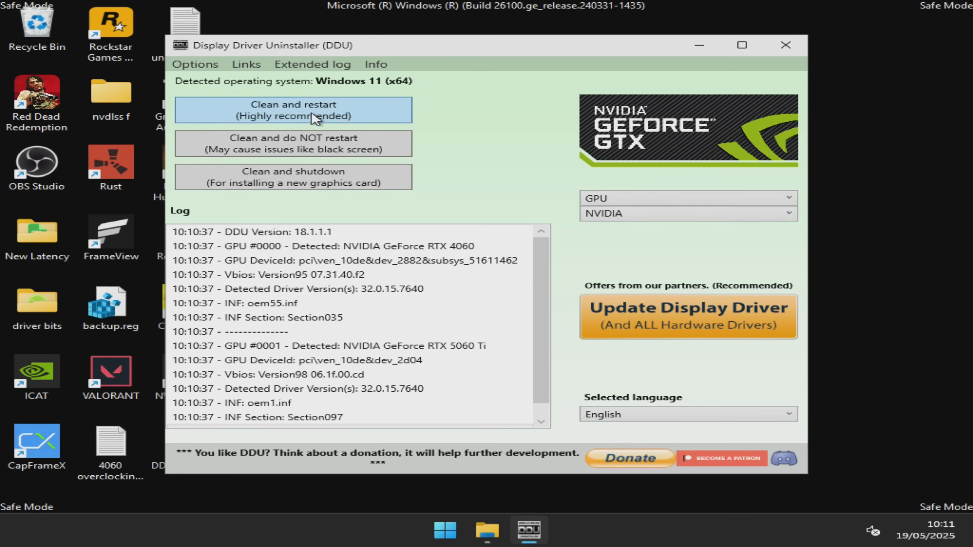
pyautogui.click(293, 110)
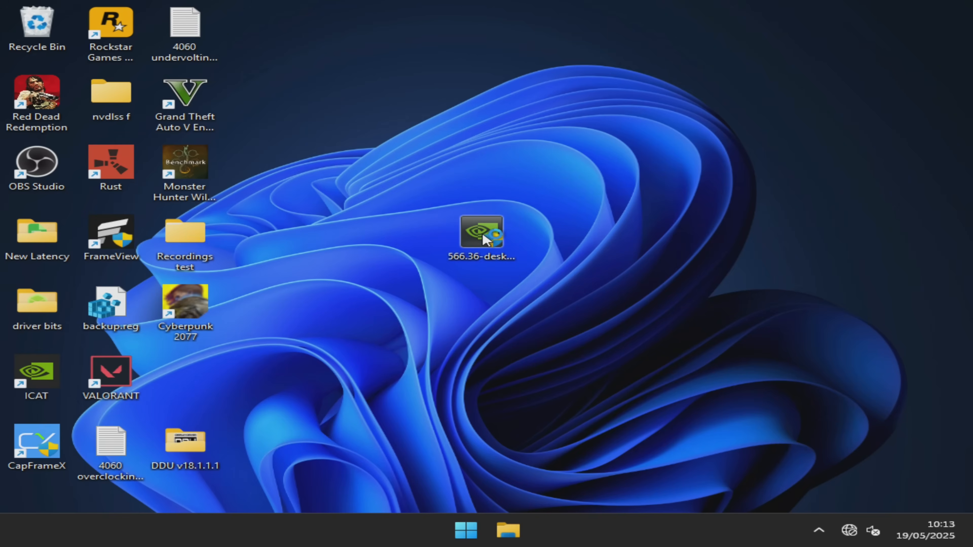
# Step: Launch the NVIDIA 566.36 installer and extract it to the default folder
pyautogui.doubleClick(482, 231)
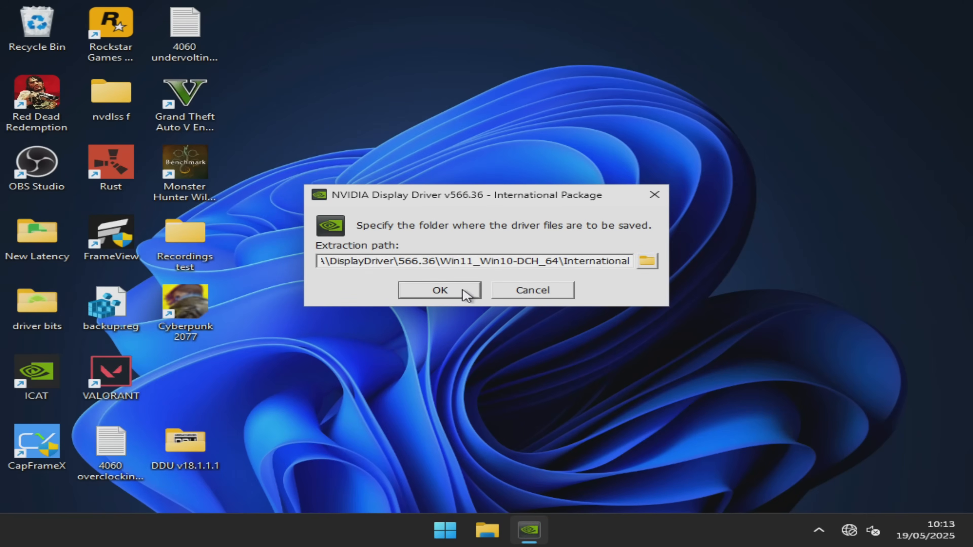
pyautogui.click(438, 290)
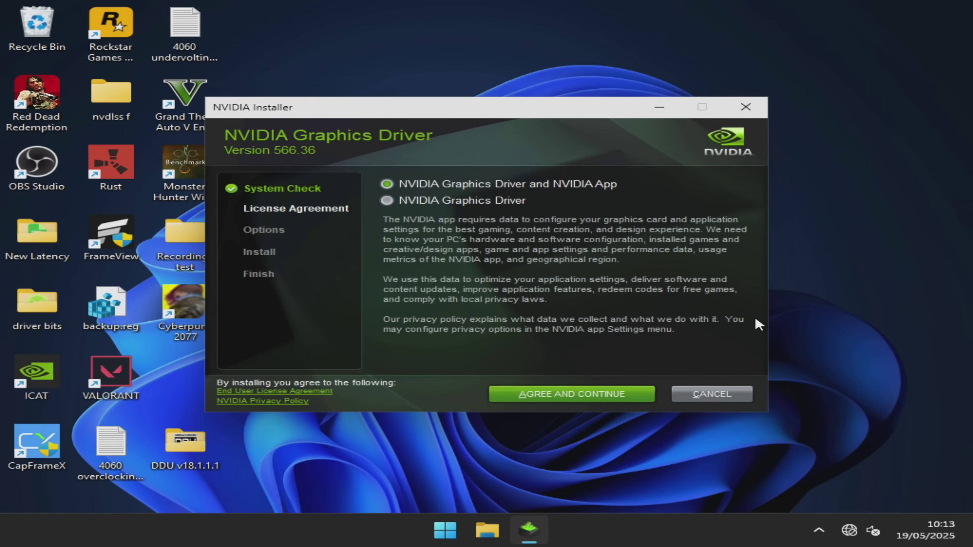